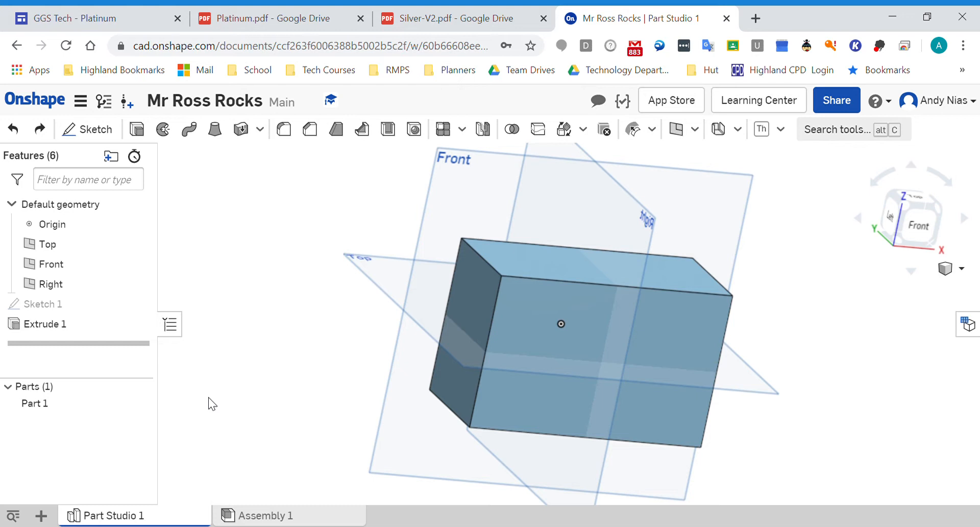
- Try a fillet on the block's top-left corner edge, discard it, and begin a sketch on the front face
click(308, 129)
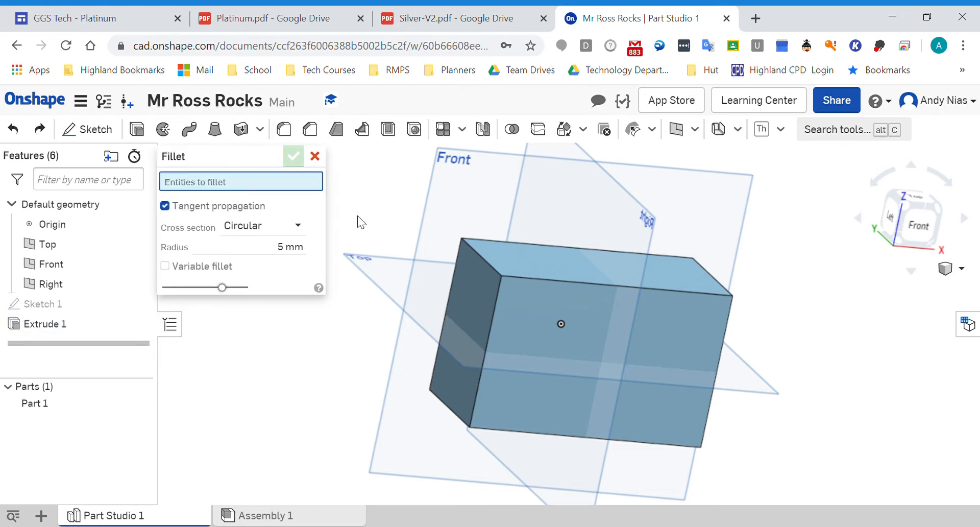
click(481, 253)
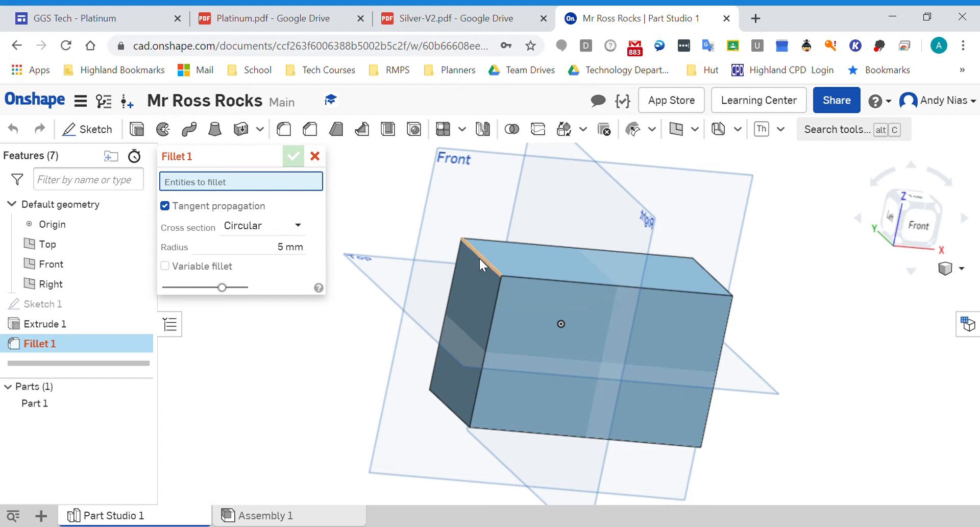
click(482, 255)
text(15)
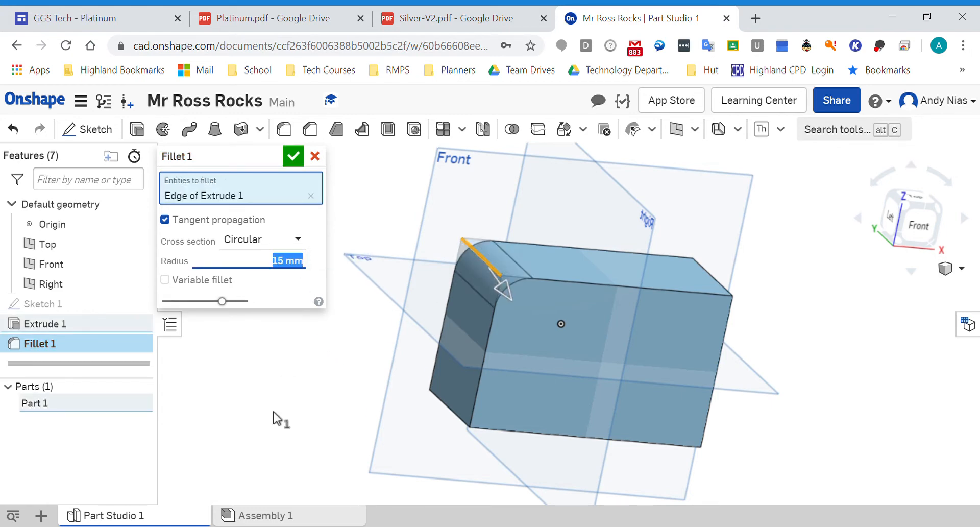
click(293, 155)
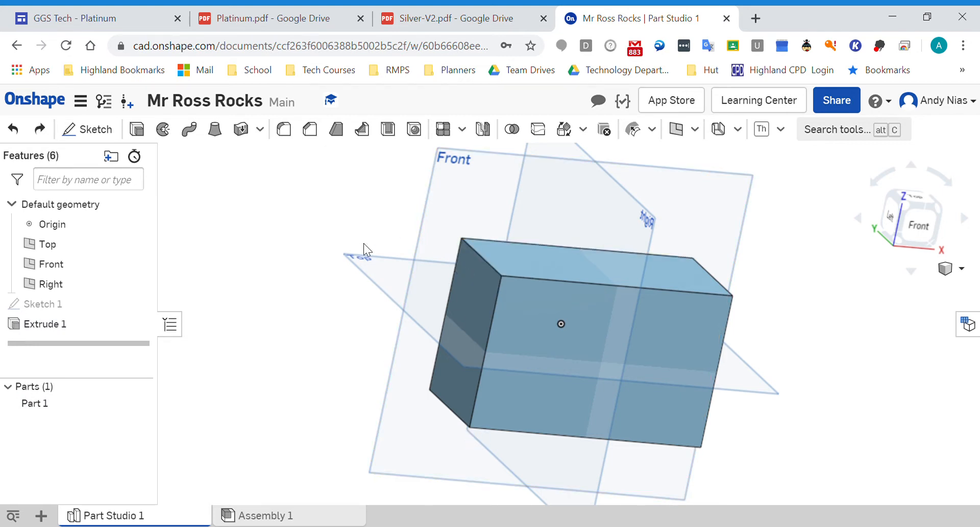
mouse_move(246, 195)
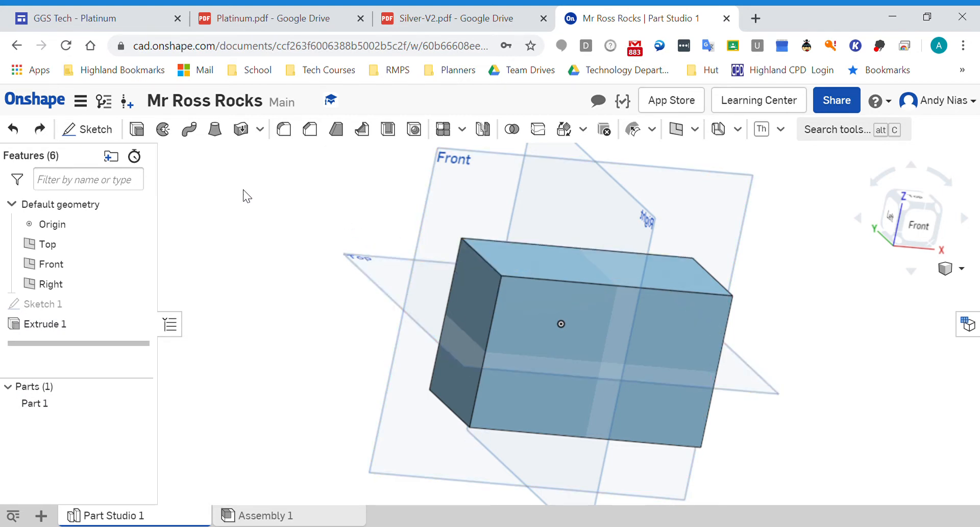
click(88, 130)
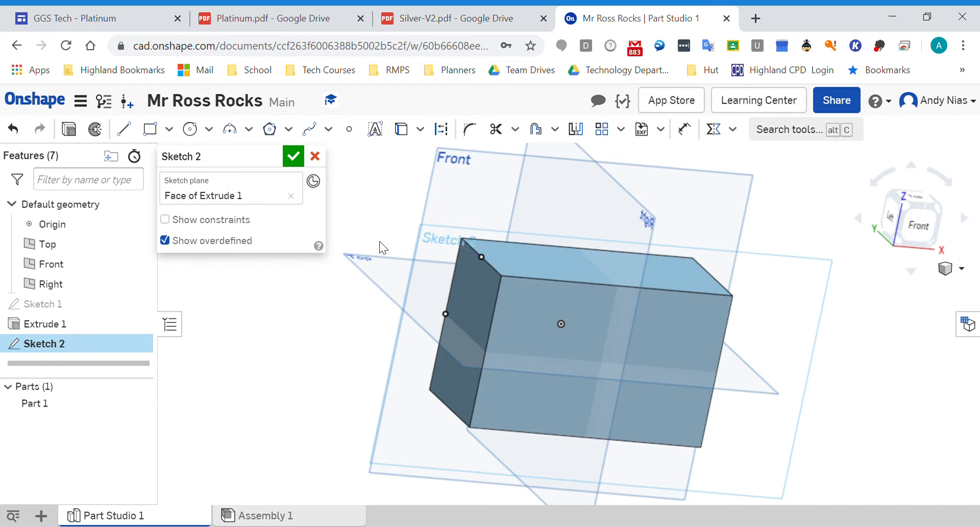
- Draw a 30 mm diameter circle centred on the front face's top-left corner
click(190, 130)
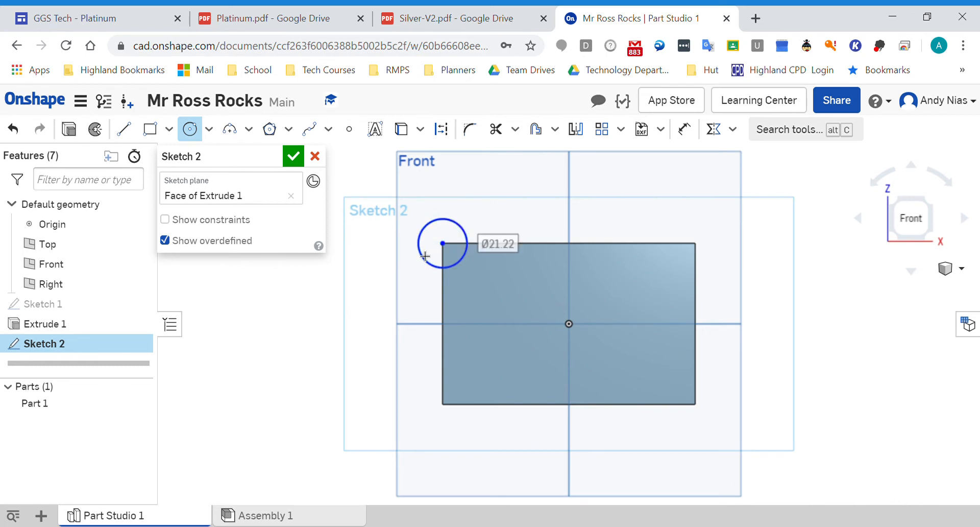
text(30)
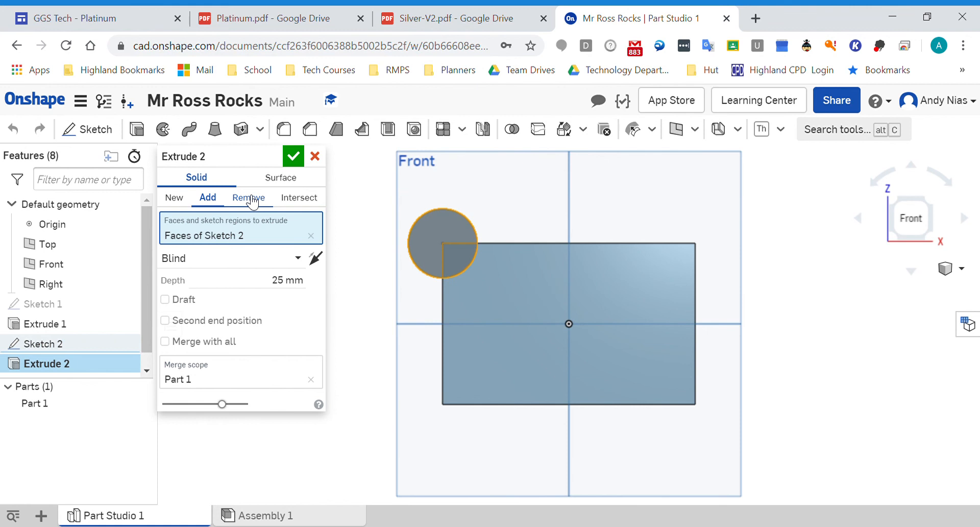
- Extrude the circle as a Remove cut Through all, notching the corner edge
click(248, 197)
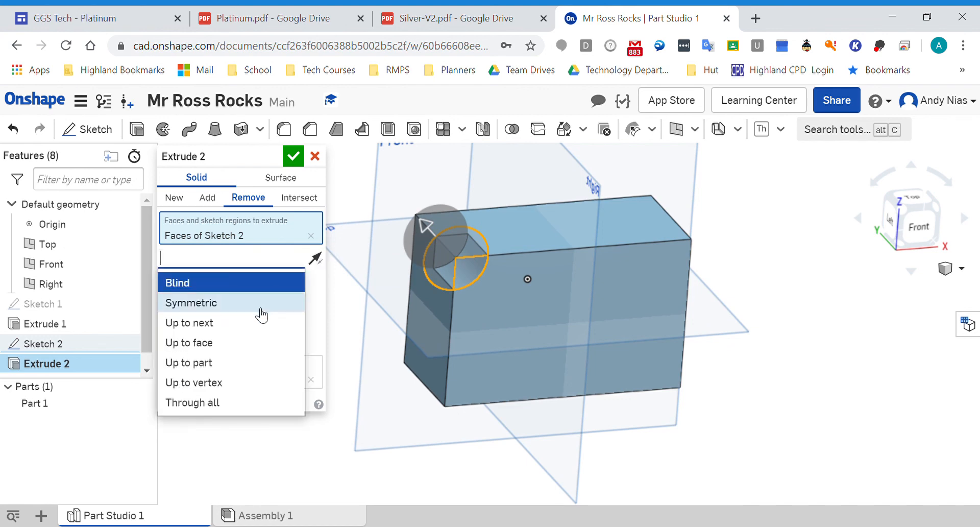
click(192, 402)
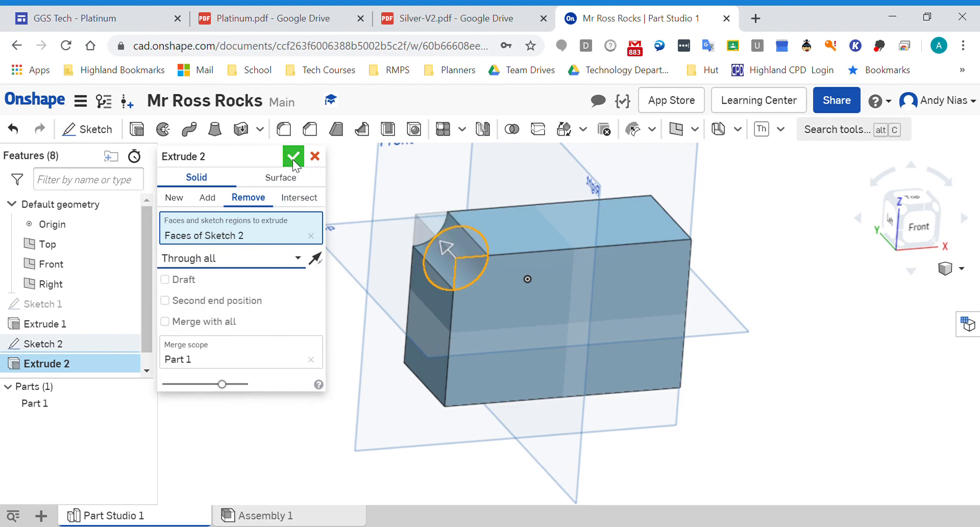
click(293, 156)
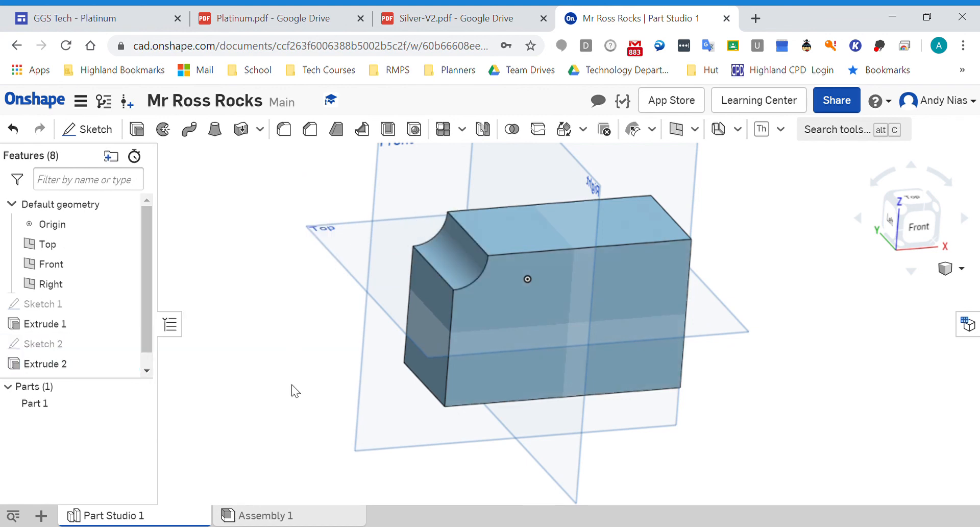